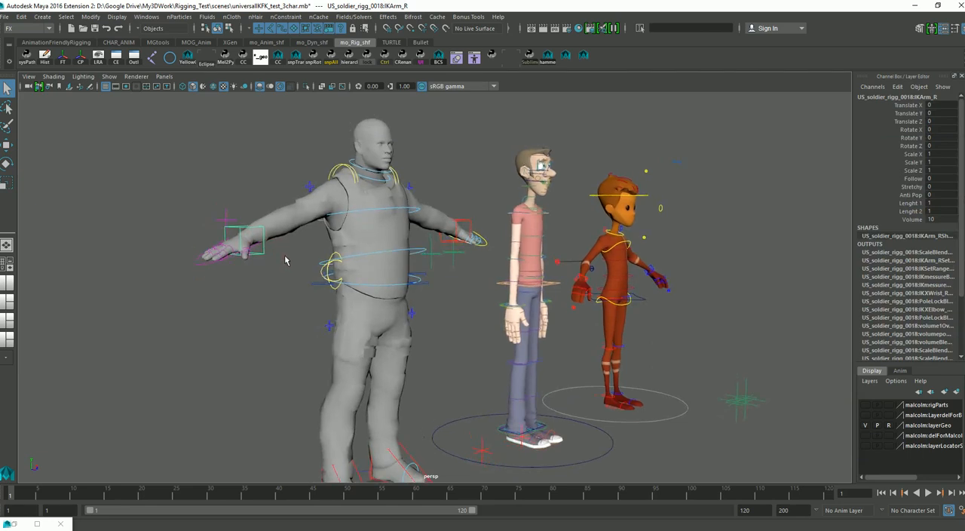
mouse_move(287, 259)
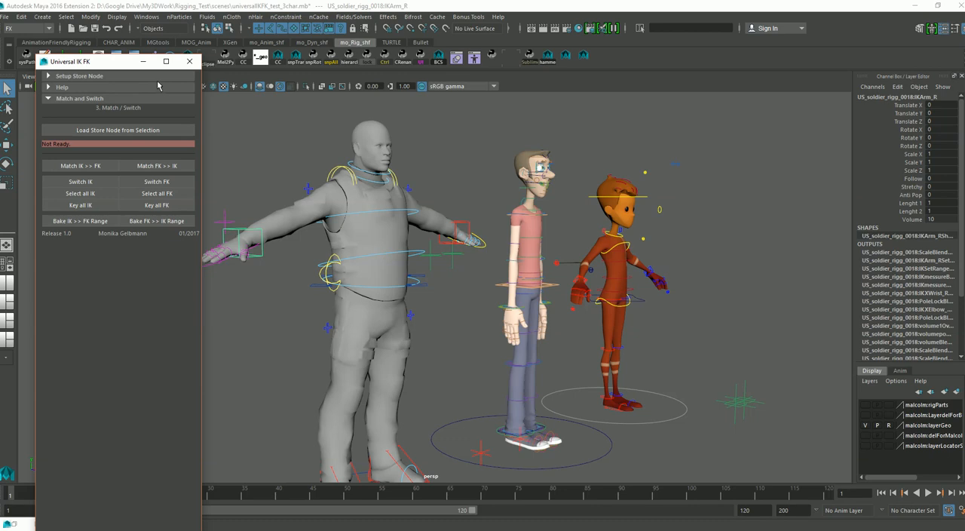
- Expand Setup Store Node, choose Arm and pick the right arm's FKIK switch control
click(78, 76)
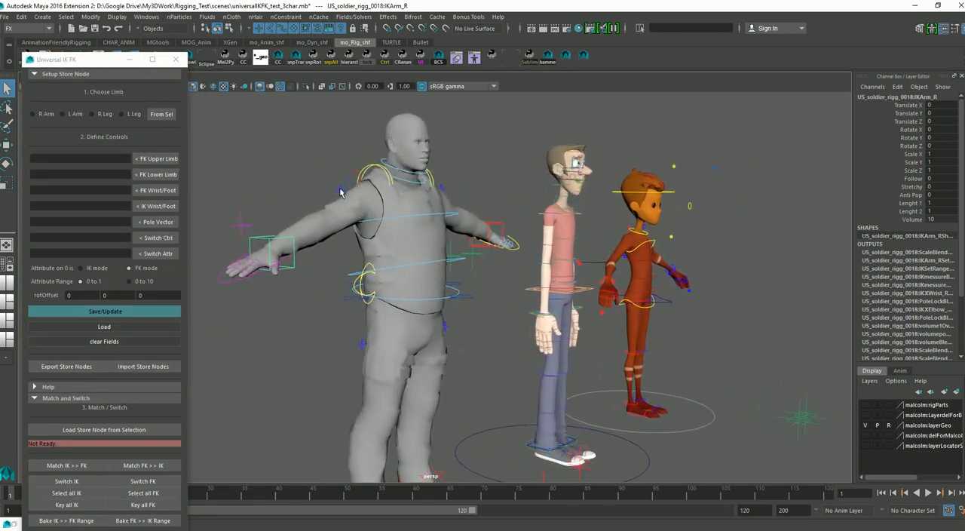
click(157, 158)
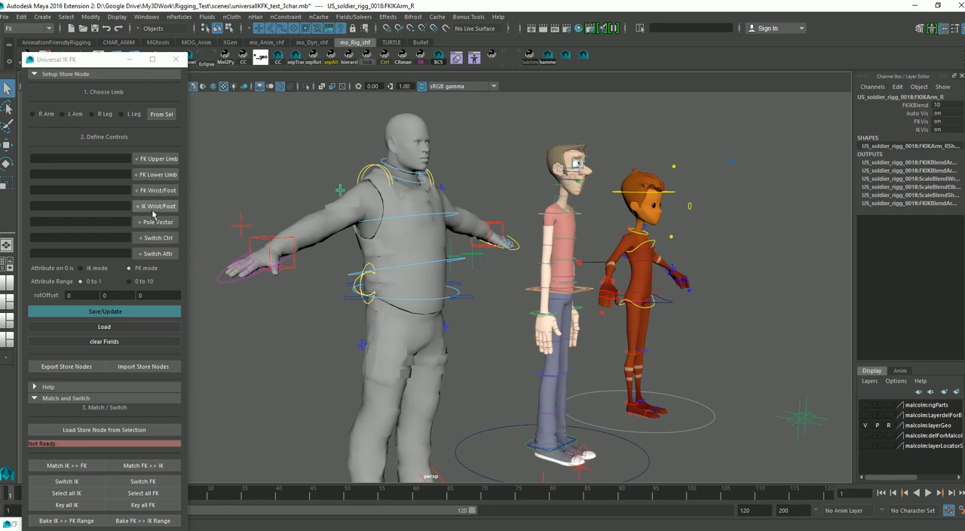
mouse_move(153, 222)
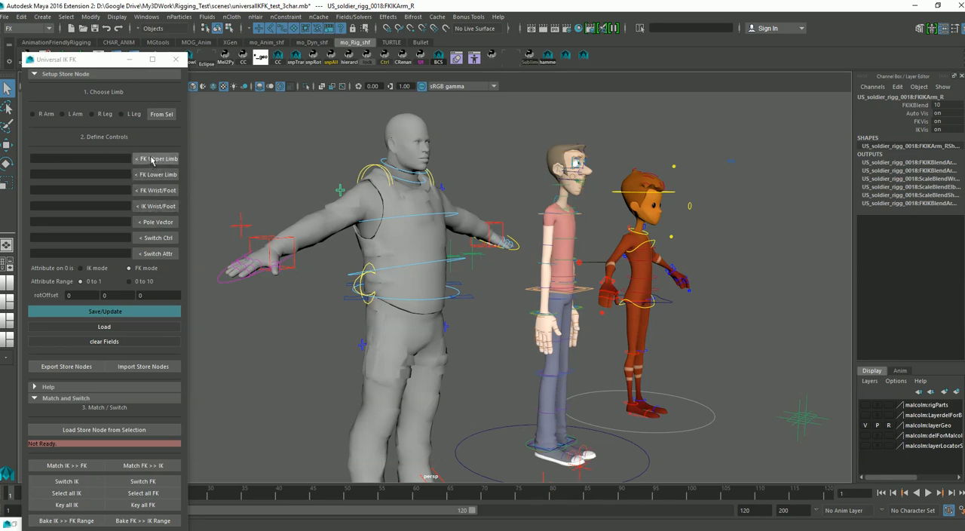
click(161, 113)
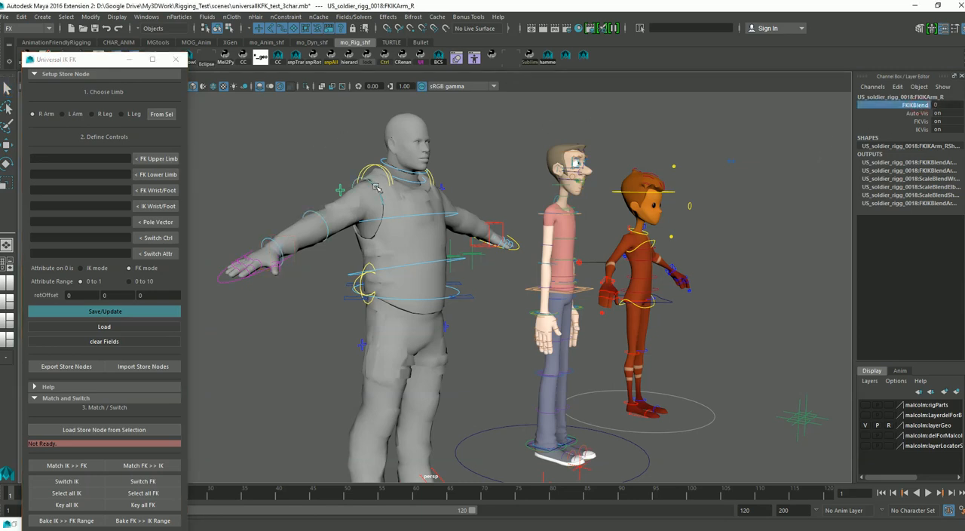
- Load the right arm's FK shoulder, elbow and wrist controls as FK Upper Limb, Lower Limb and Wrist
click(157, 158)
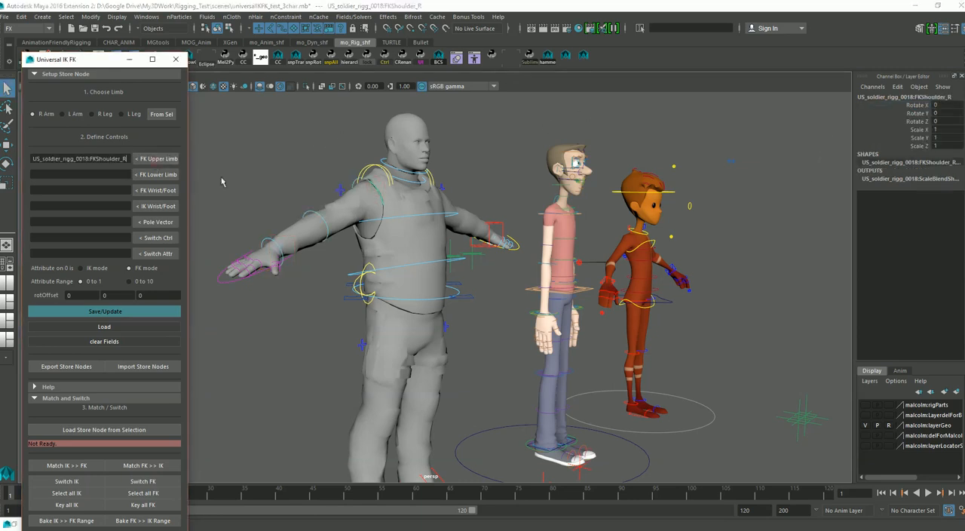
click(157, 175)
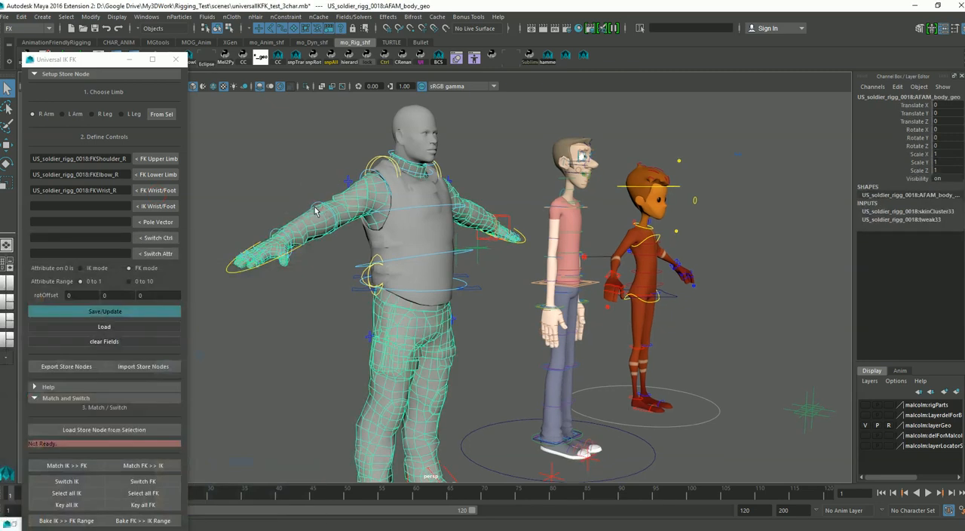
click(249, 265)
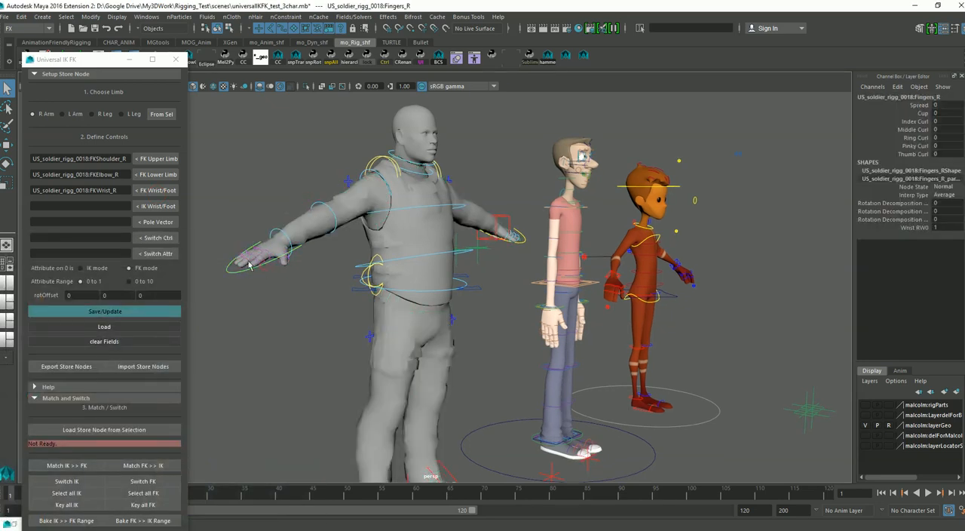
mouse_move(305, 193)
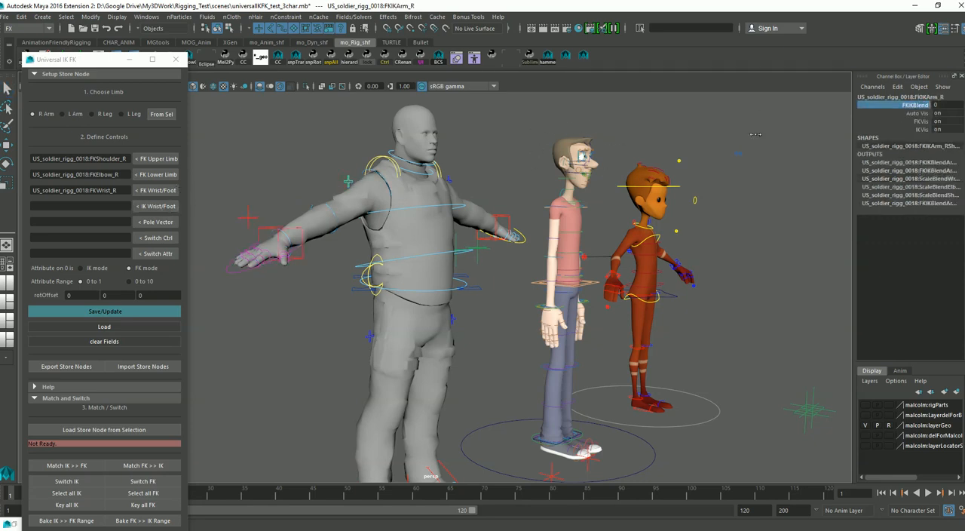
- Load the right arm's IK control, pole vector and switch control, with attribute FKIKBlend ranging 0 to 10
click(155, 222)
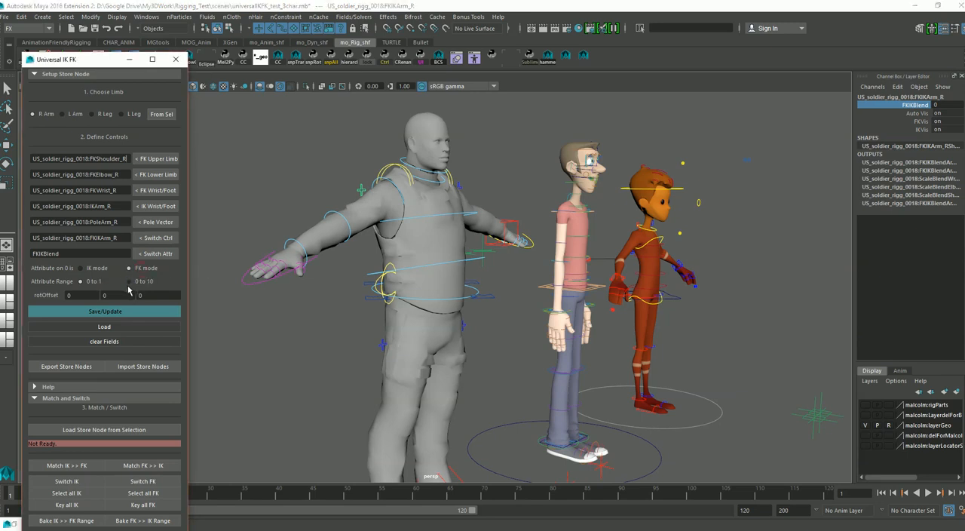
mouse_move(130, 289)
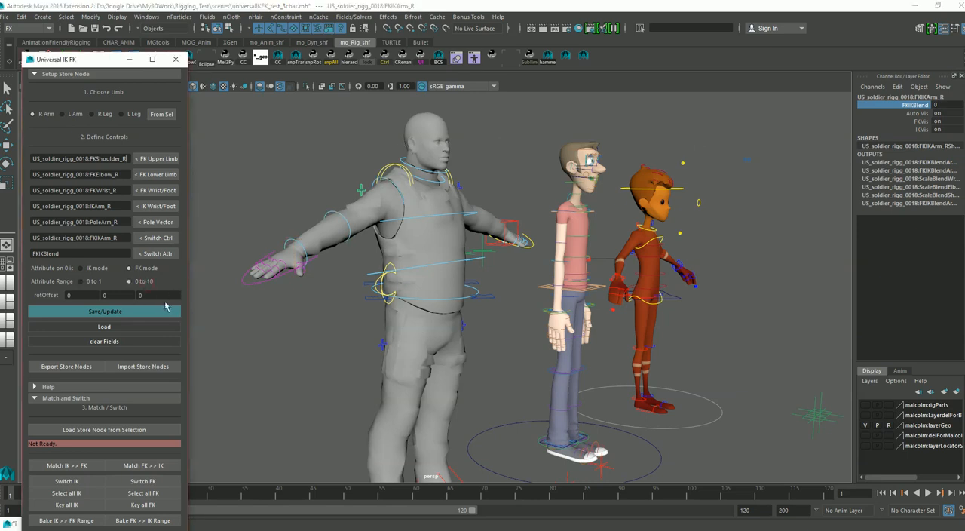
mouse_move(153, 315)
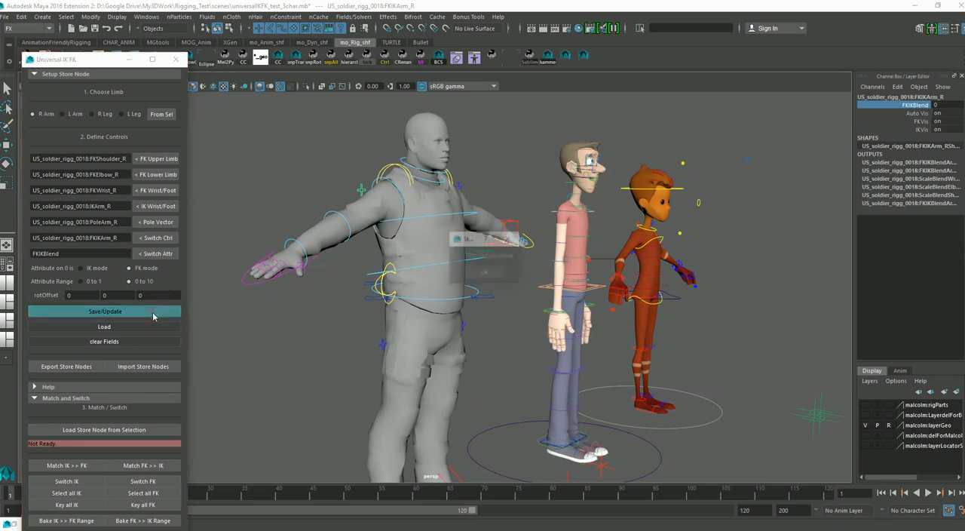
- Save/Update the right arm into an IK-FK store node and pose the FK shoulder and elbow forward
click(104, 310)
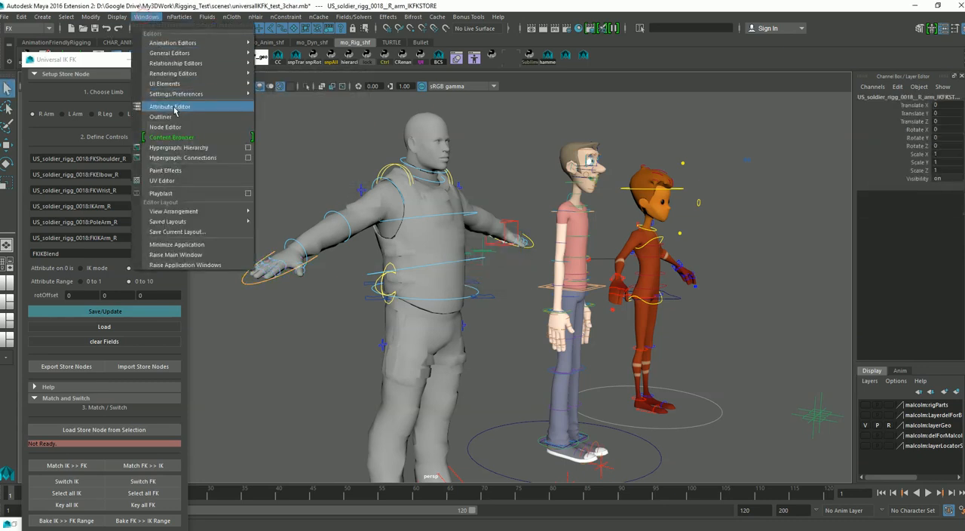
click(160, 116)
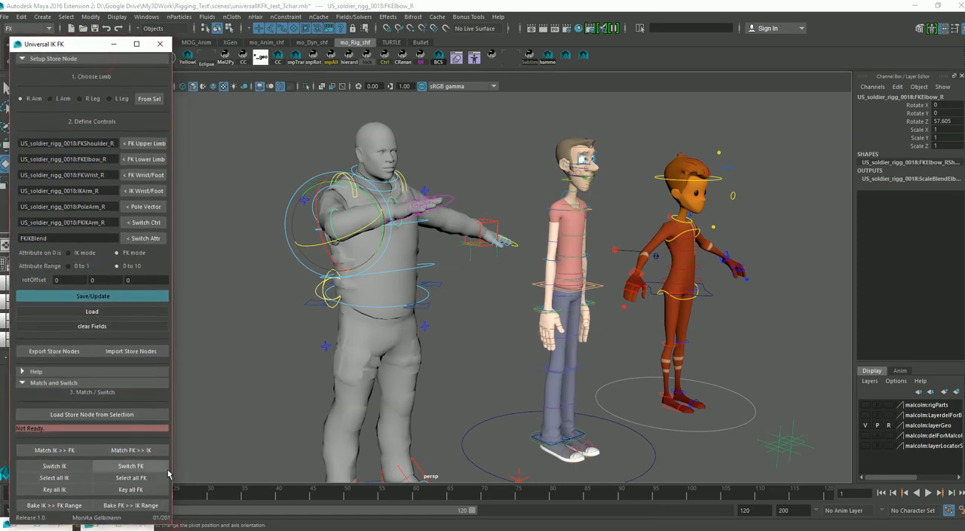
- Collapse Setup Store Node and load the right arm's store node from the selected control
click(22, 58)
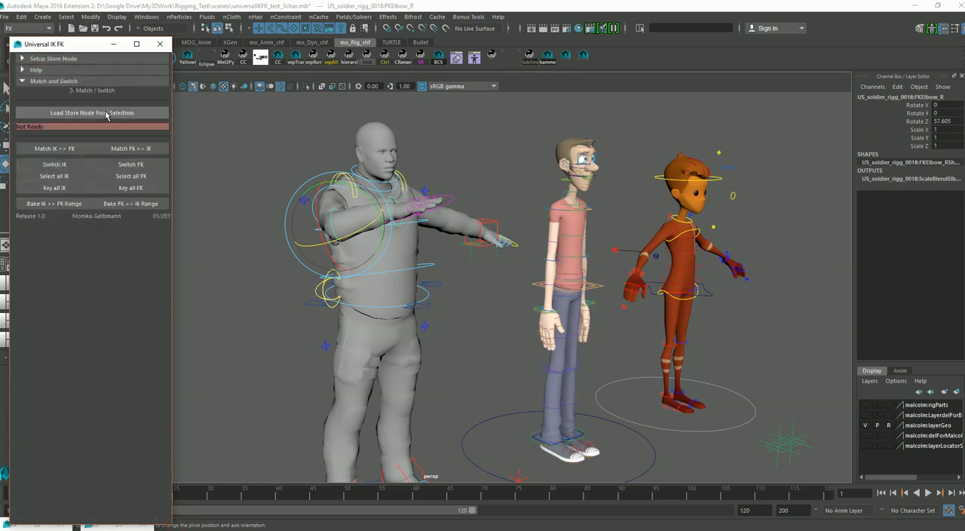
click(90, 111)
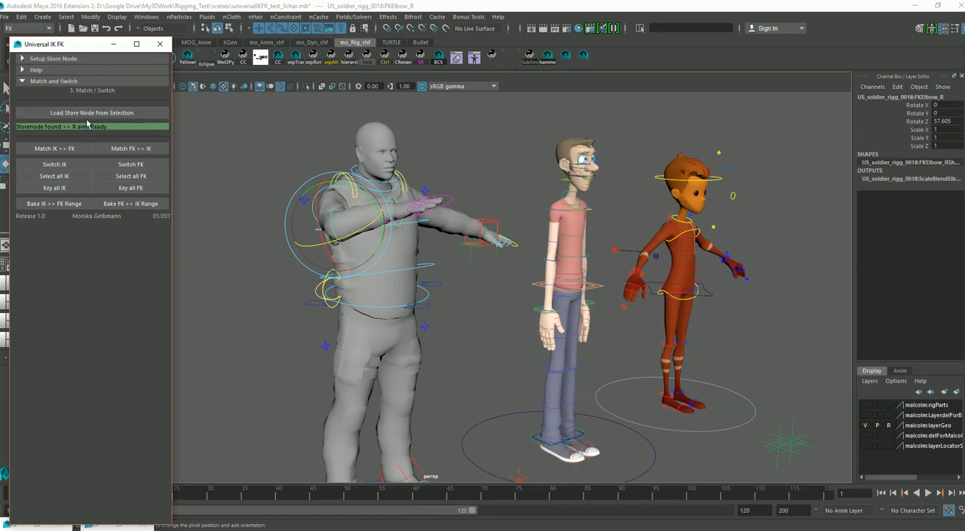
mouse_move(130, 148)
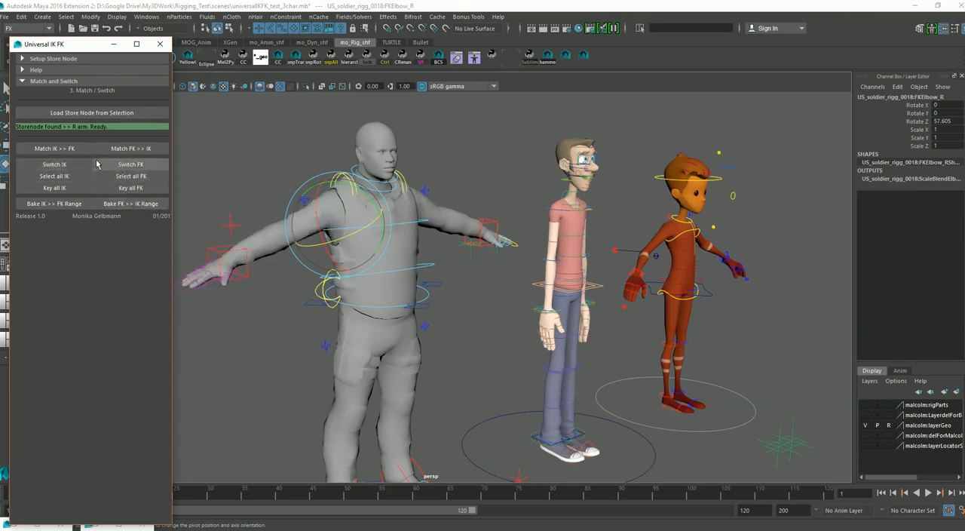
- Match IK to FK and FK to IK on the right arm, then select all its IK and FK controls
click(130, 148)
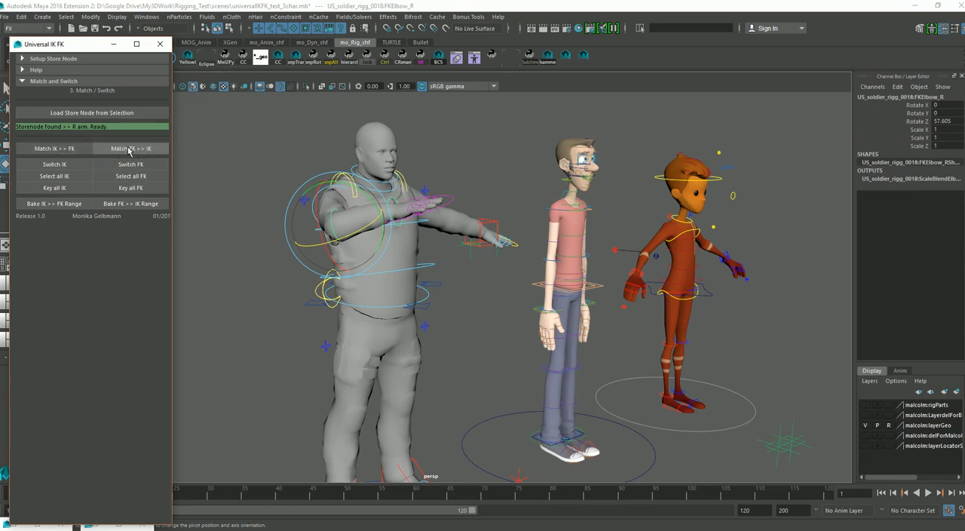
click(130, 148)
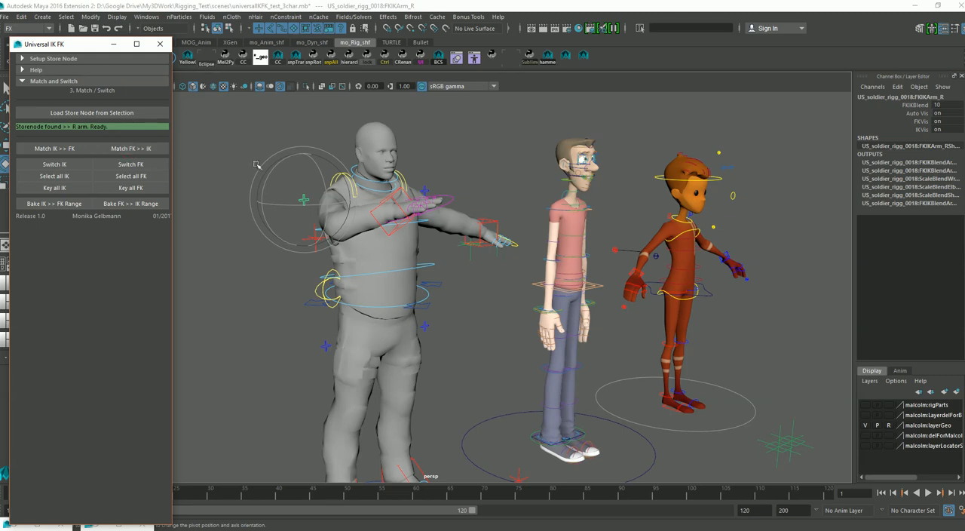
click(54, 165)
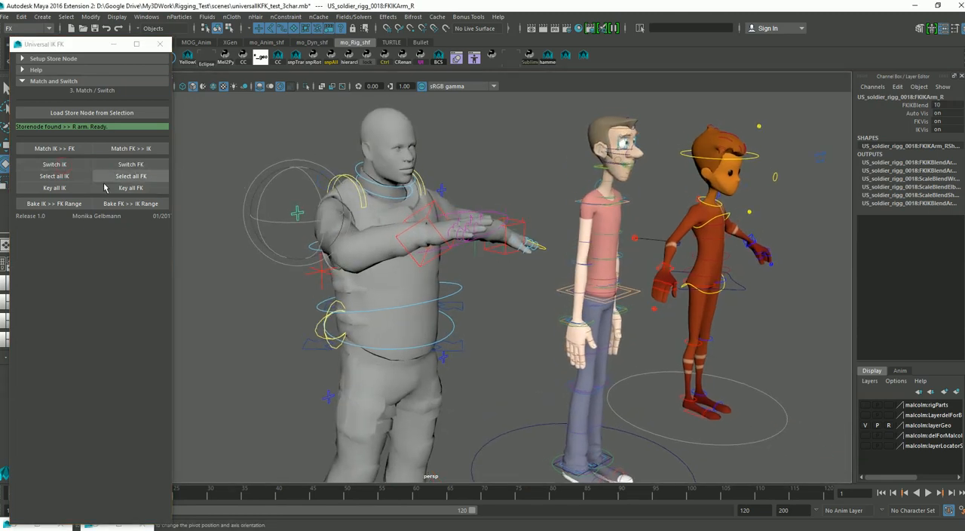
click(129, 176)
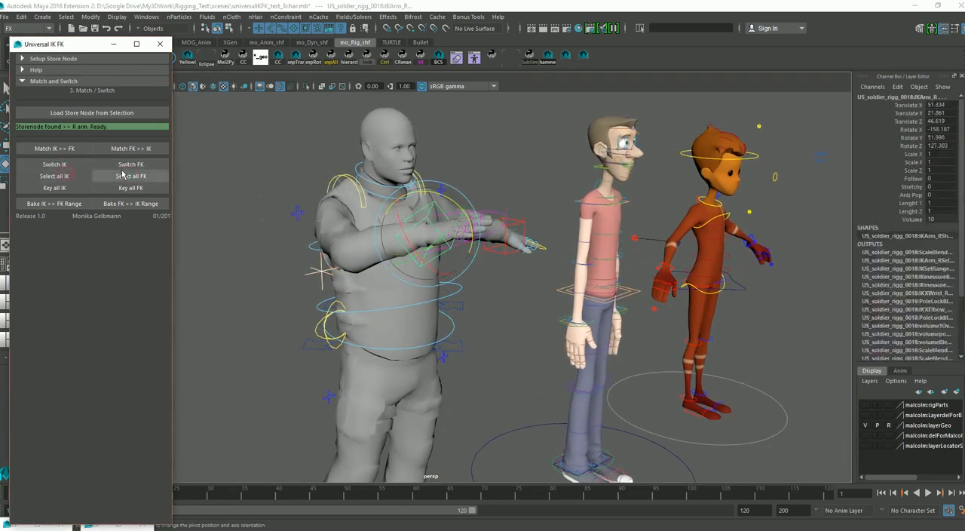
click(129, 176)
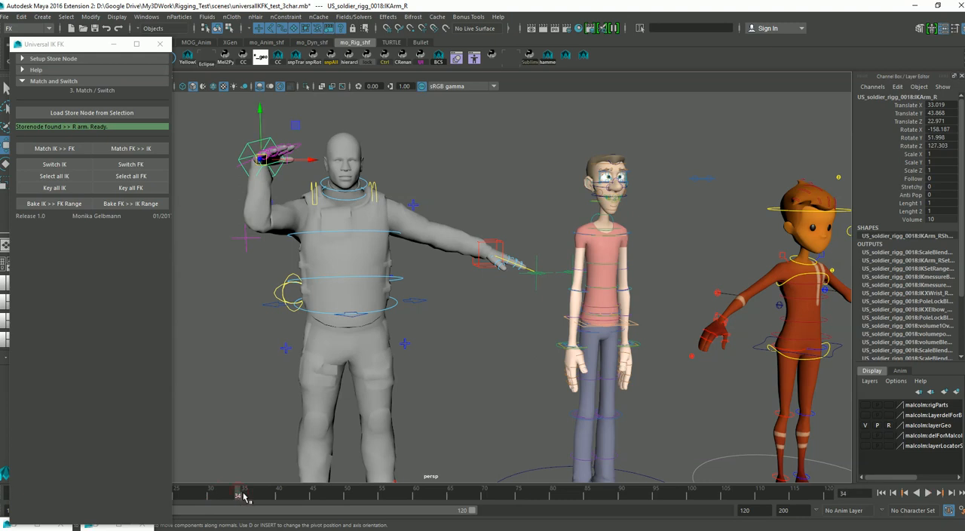
- Key IKArm_R and PoleArm_R at several frames so the arm bends toward the chest
drag(239, 494, 401, 494)
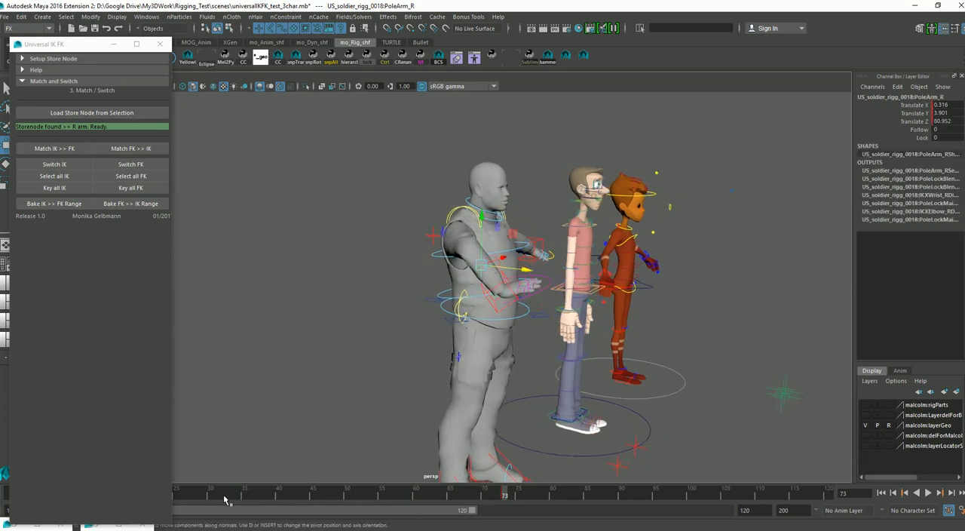
click(319, 494)
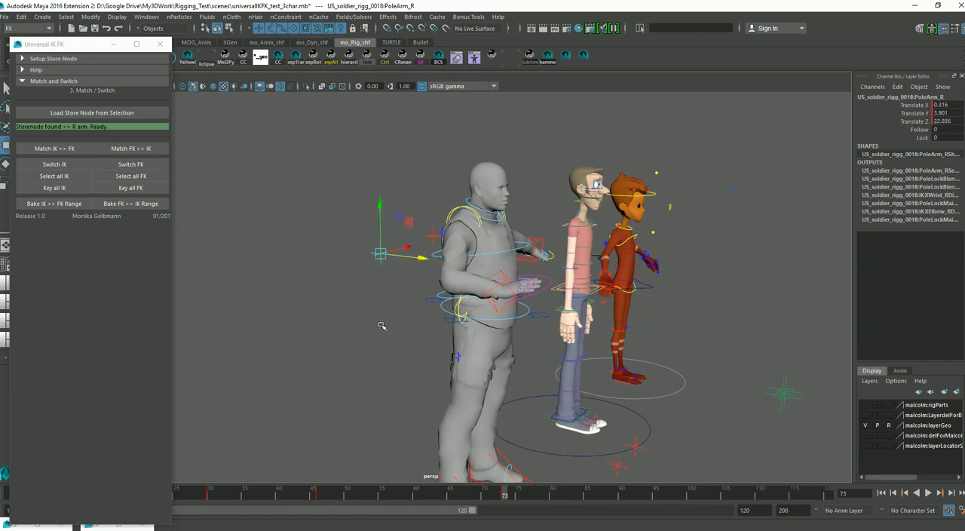
click(217, 495)
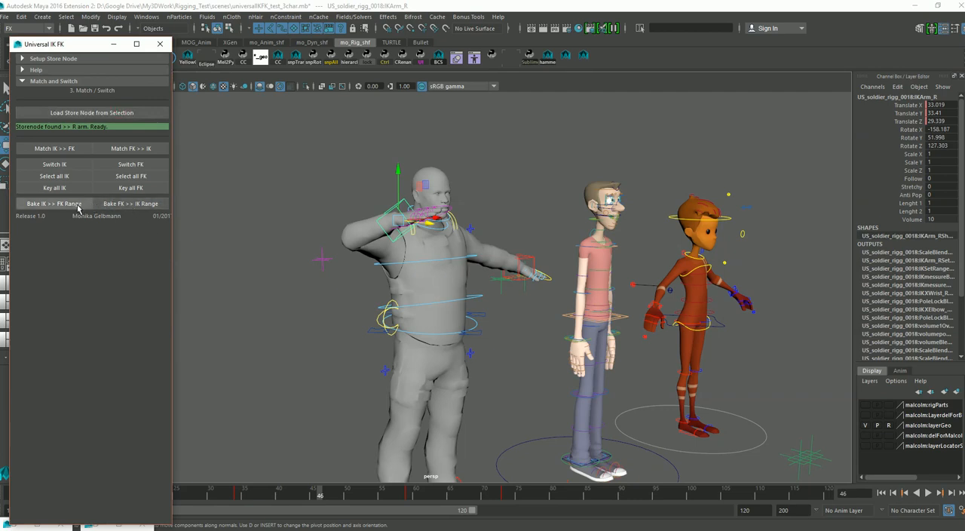
- With IKArm_R selected, bake IK onto FK over frames 1 to 64 and confirm
click(54, 204)
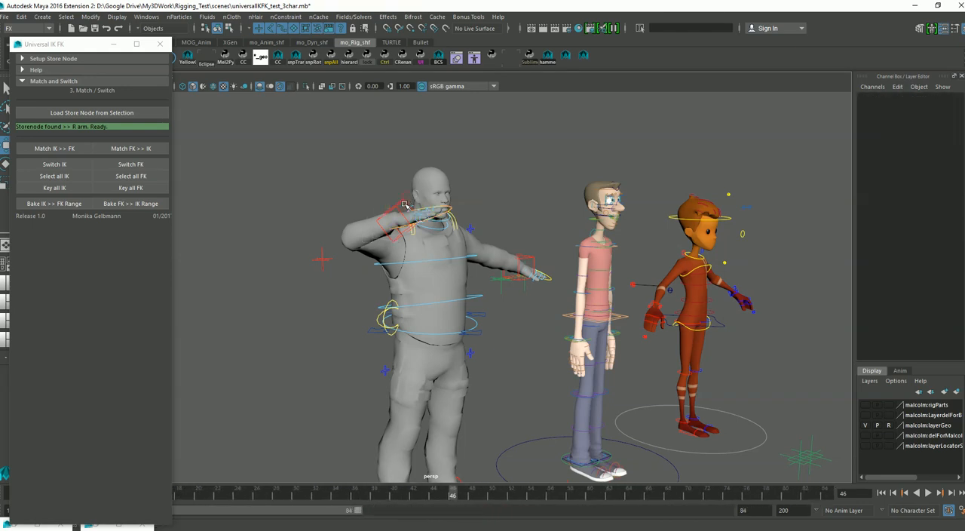
click(407, 211)
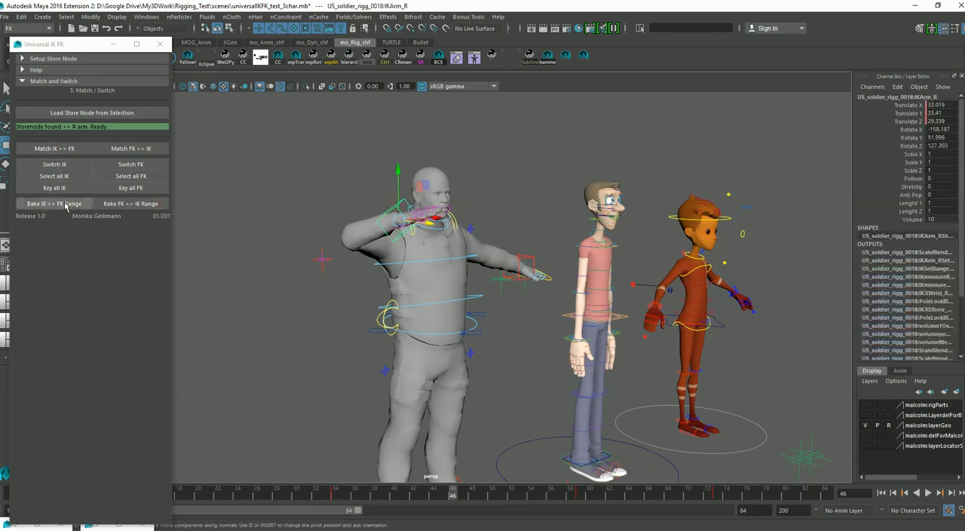
click(52, 204)
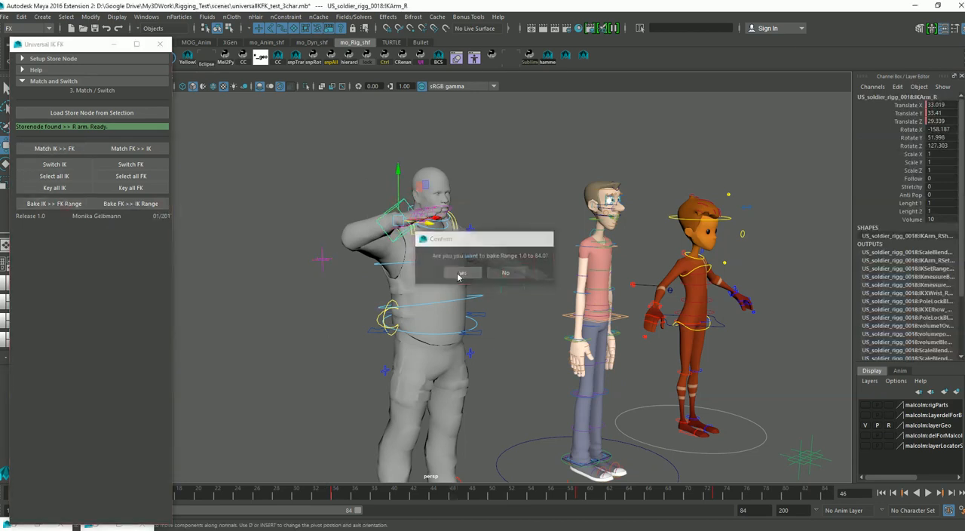
click(461, 272)
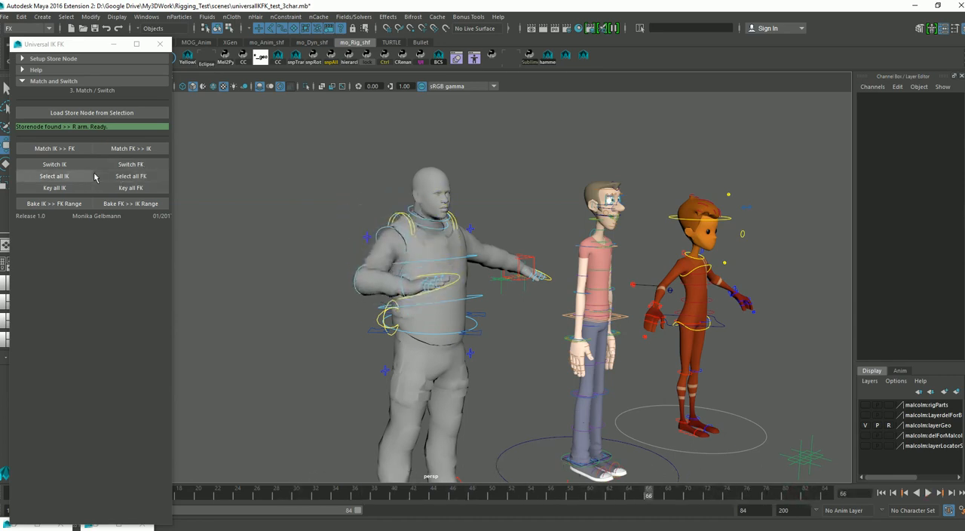
- Select all right-arm IK controls, match FK to IK and pick the FKIKArm switch control
click(129, 164)
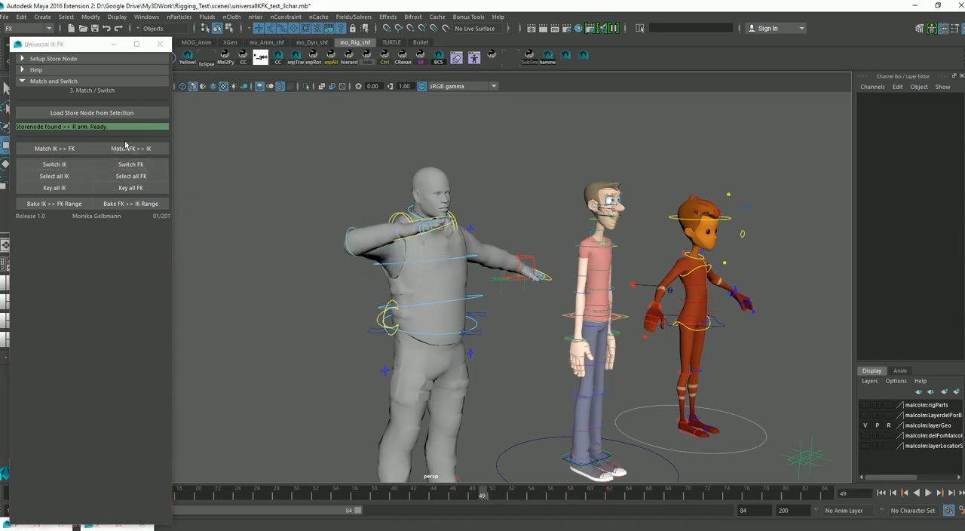
click(52, 147)
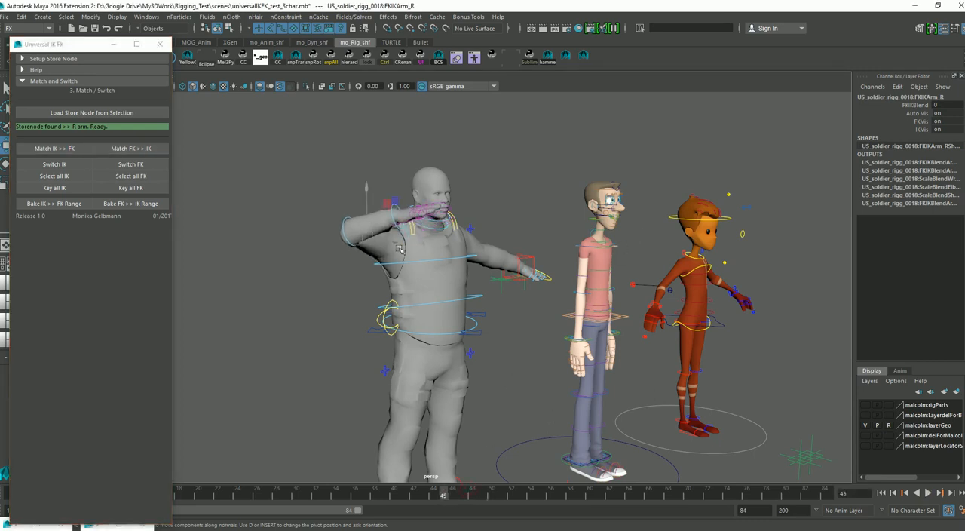
click(54, 57)
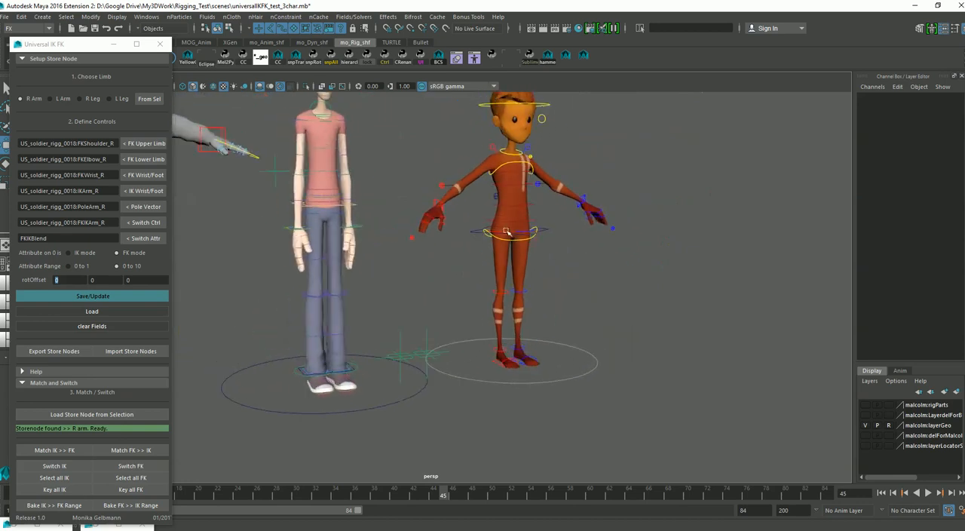
- Select the second character's store node and Load its left-leg FK leg, knee and ankle controls
click(505, 229)
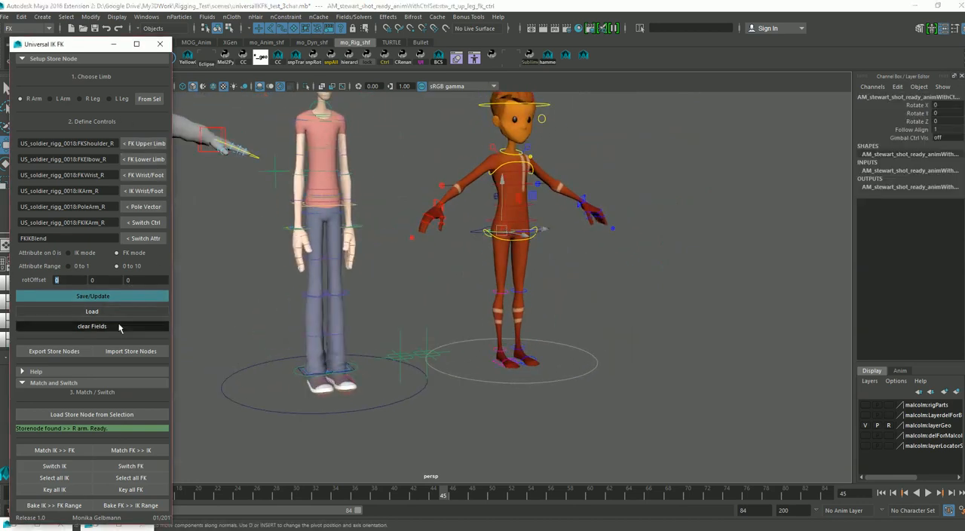
click(90, 325)
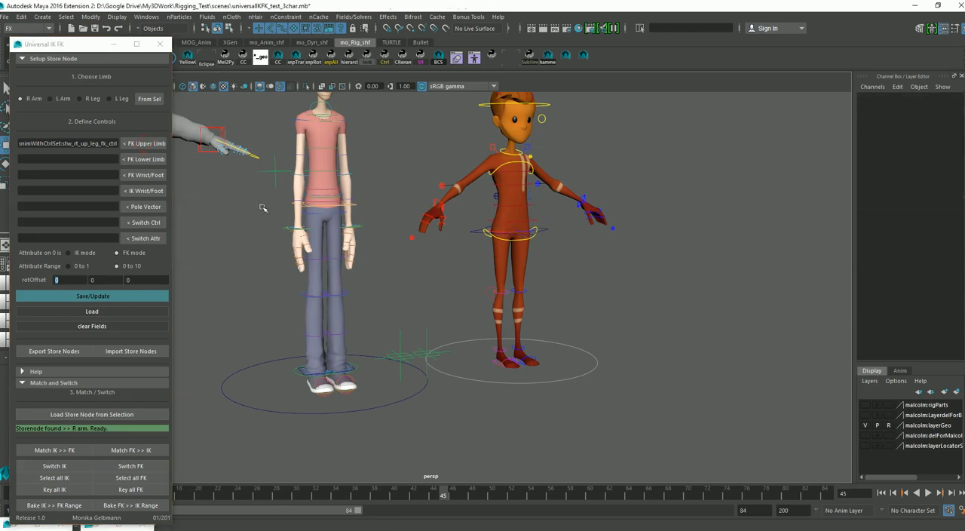
click(143, 160)
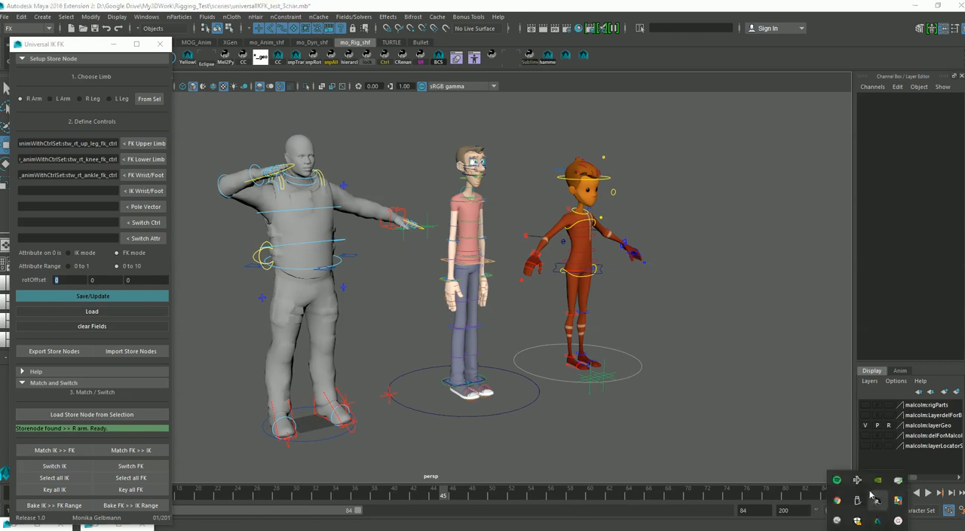
click(897, 501)
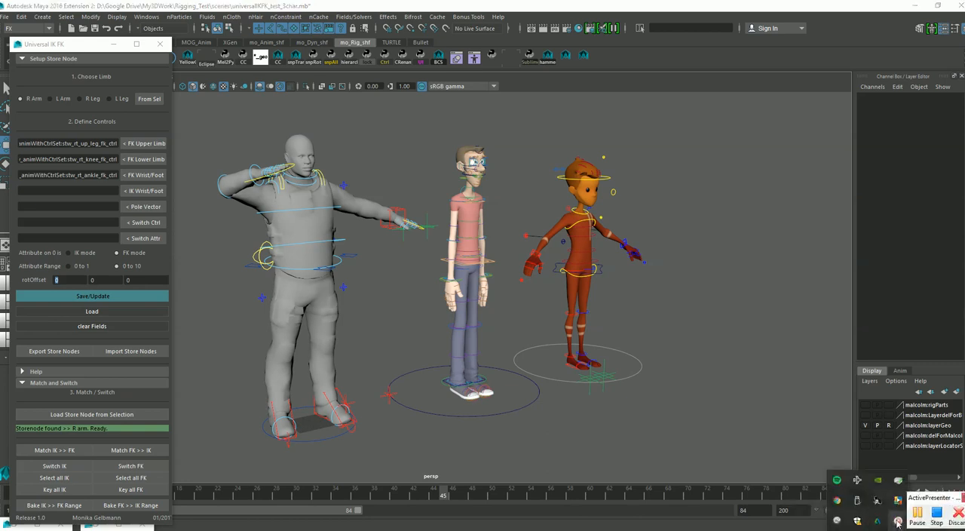